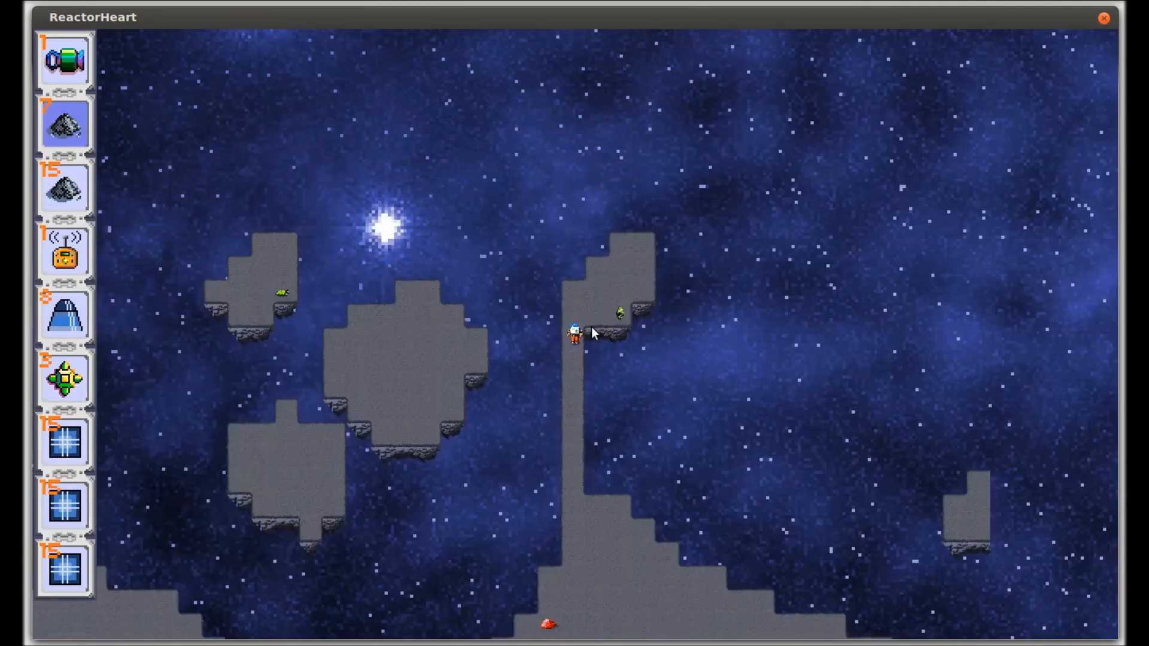
mouse_move(879, 526)
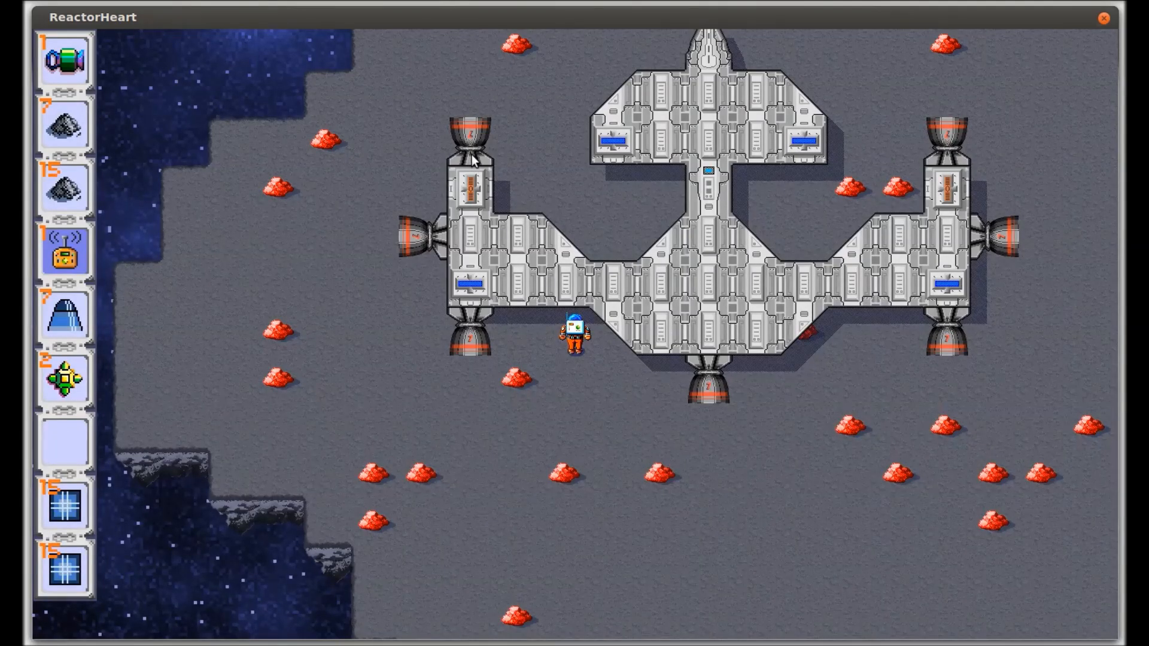
- Select the engine at the upper-left corner of the grey ship hull
click(471, 141)
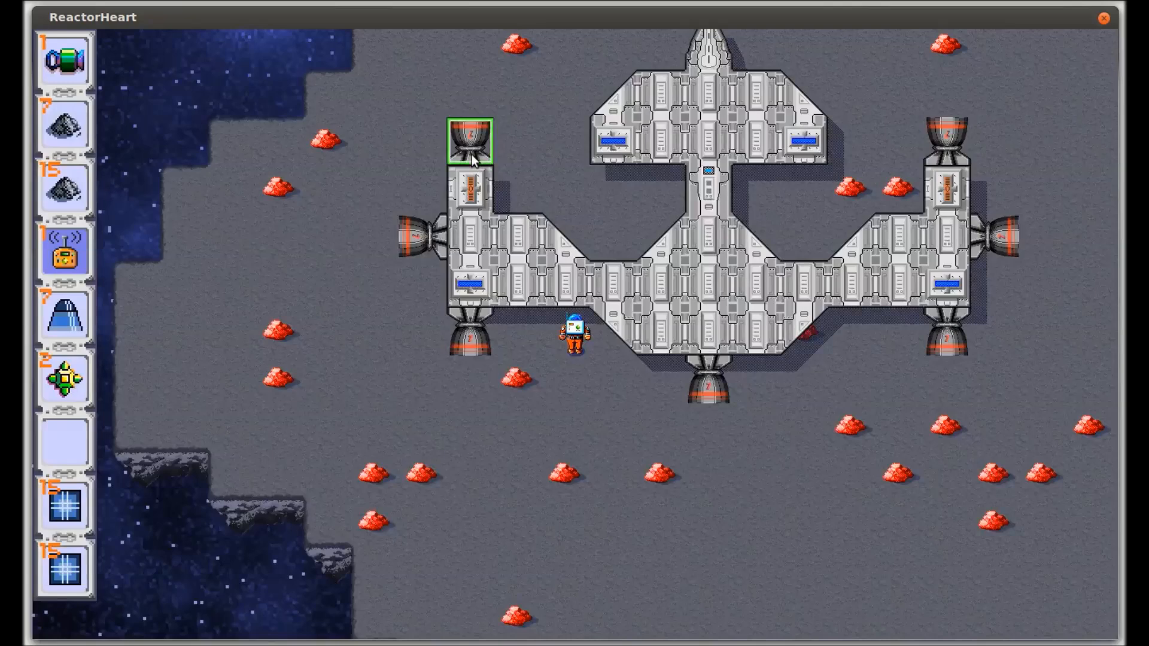